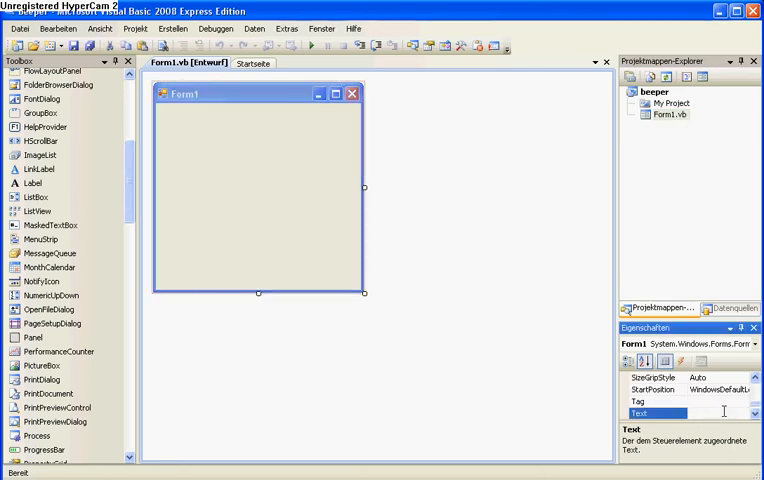
# Set the form's Text to 'Beeper', caption the new button 'Beep' and open its Click handler
pyautogui.write('Beeper')
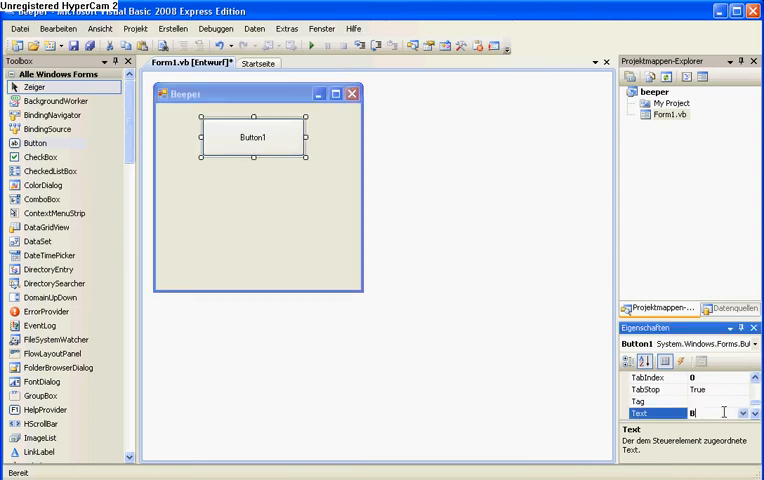
pyautogui.write('Beep')
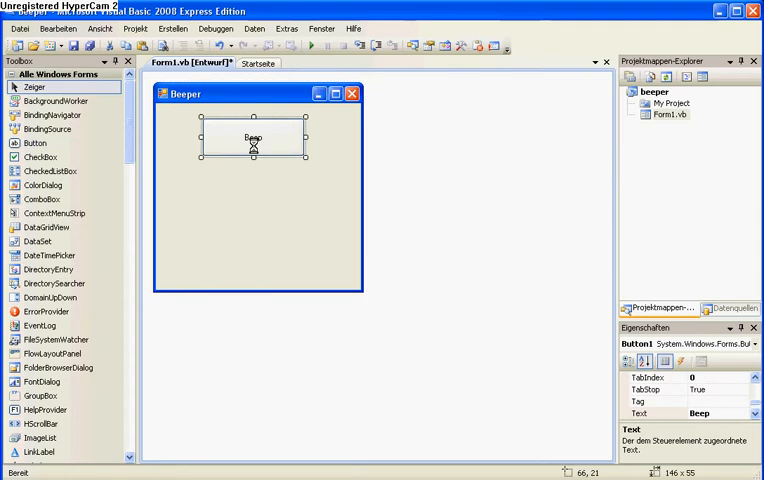
pyautogui.doubleClick(252, 138)
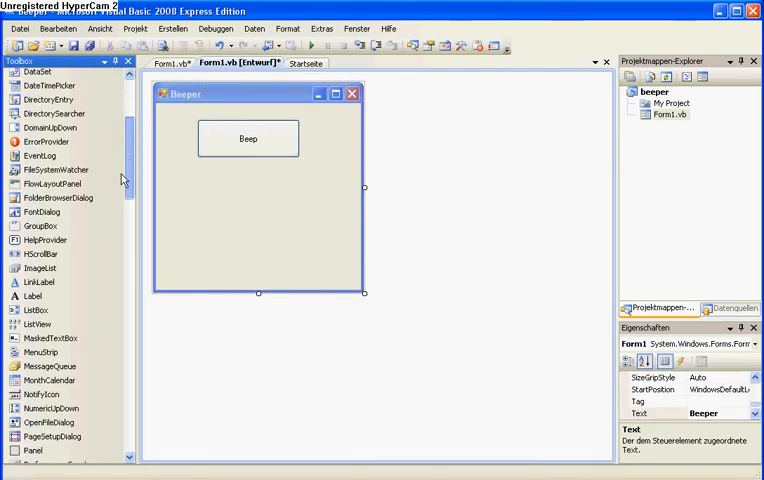
# Add Timer1 from the Toolbox and make its Tick handler call Console.Beep()
pyautogui.scroll(-3)
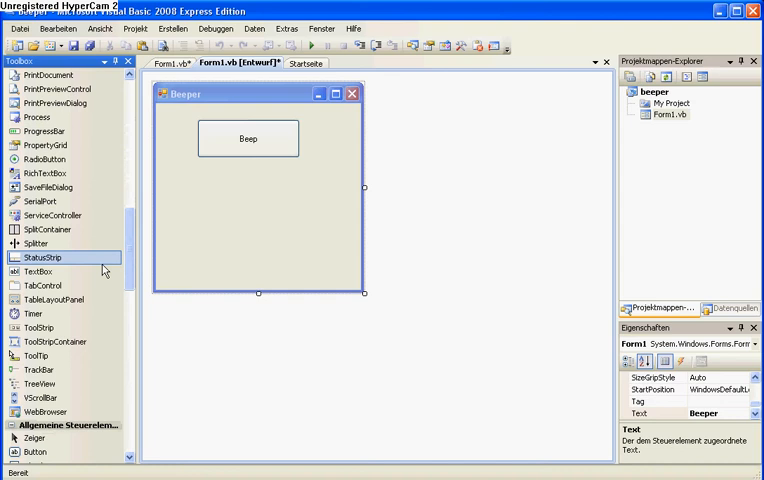
pyautogui.click(32, 312)
pyautogui.write('Con')
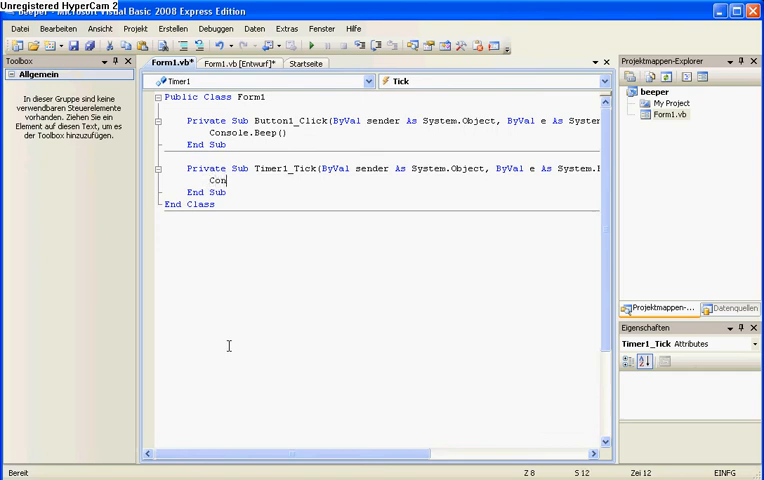
pyautogui.write('sole.beep')
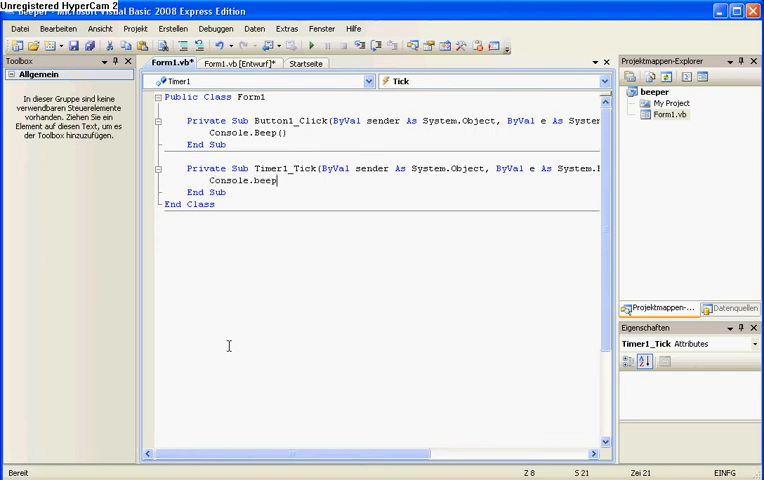
pyautogui.click(230, 64)
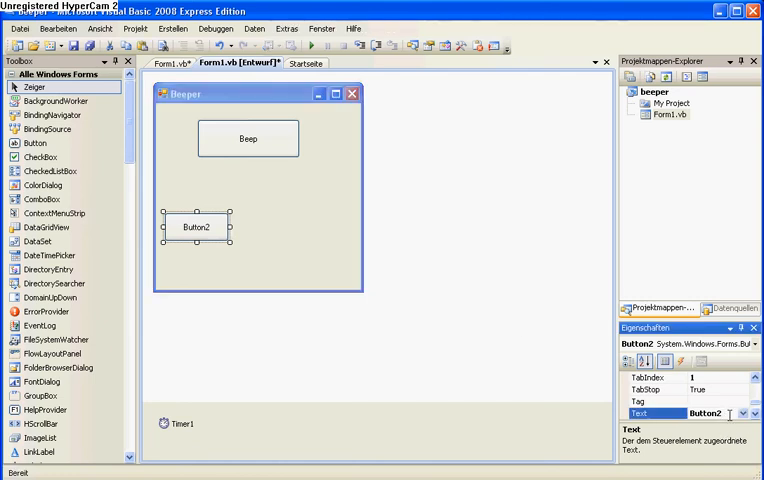
# Caption the second button 'Start' and create its empty Click handler
pyautogui.write('AS')
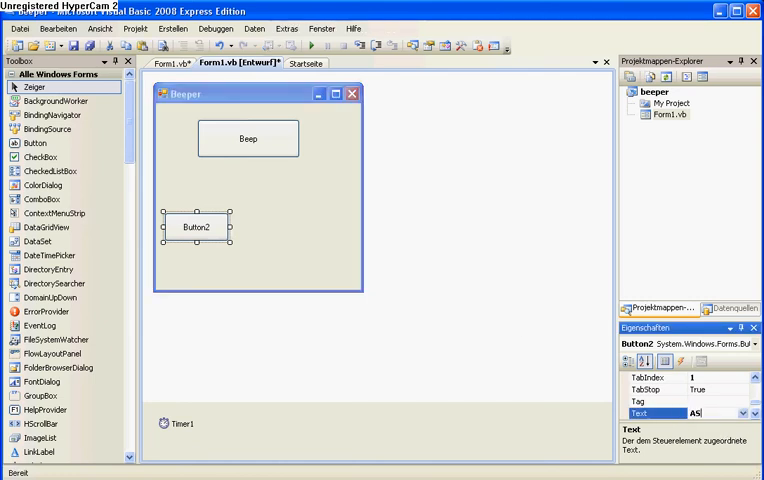
pyautogui.write('Star')
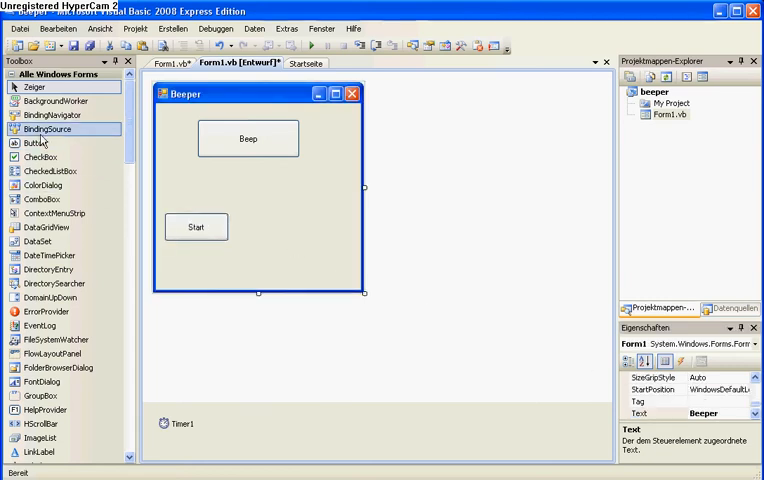
pyautogui.click(36, 144)
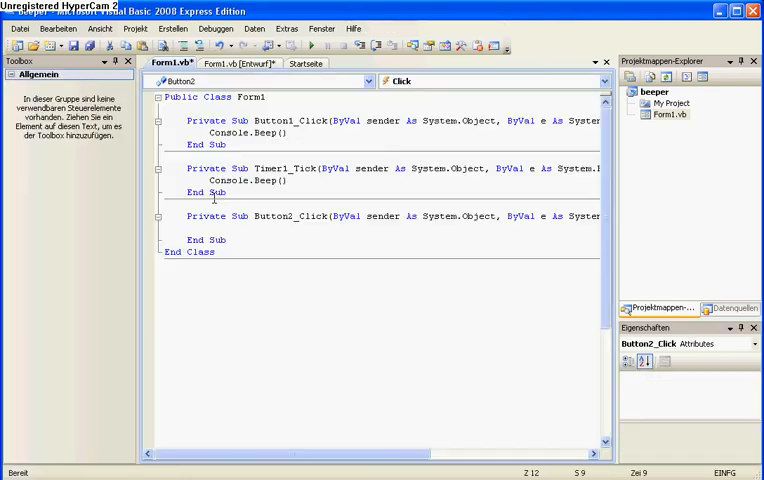
# Make Button2_Click call Timer1.Start() and a third 'Stop' button call Timer1.Stop()
pyautogui.write('Timer1')
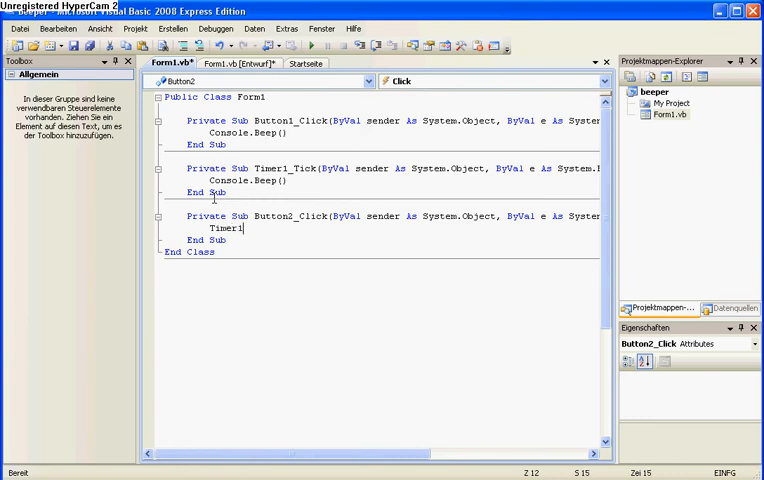
pyautogui.write('.start(')
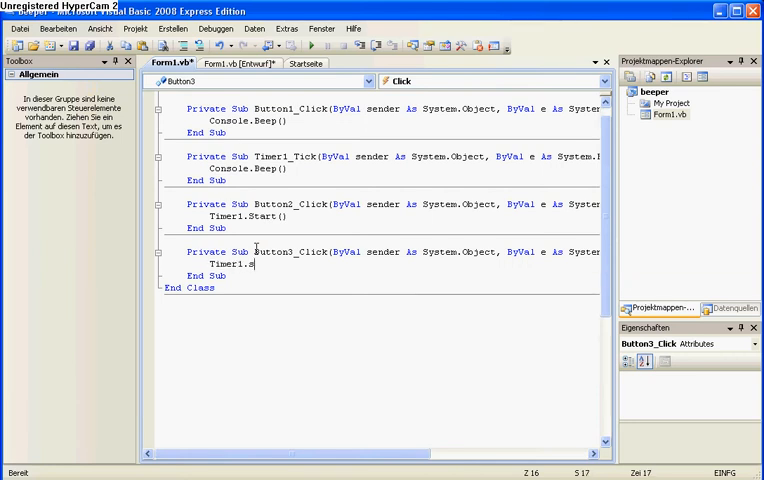
pyautogui.write('top')
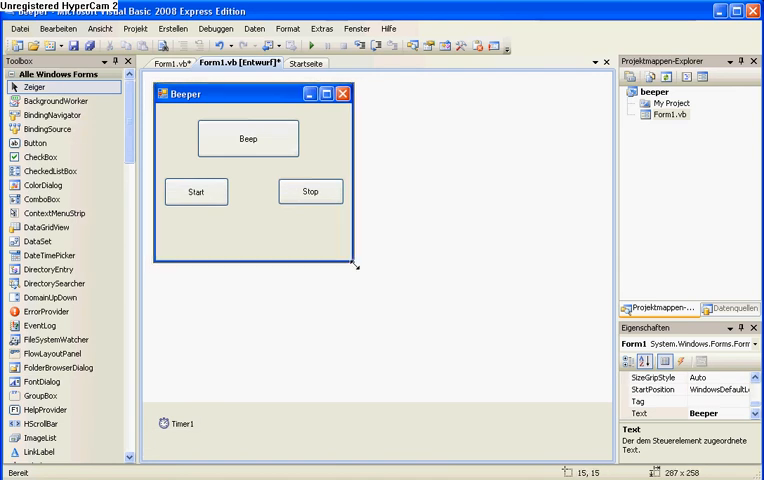
# Shrink the form's height to fit the three buttons and start debugging
pyautogui.moveTo(356, 264); pyautogui.dragTo(352, 220)
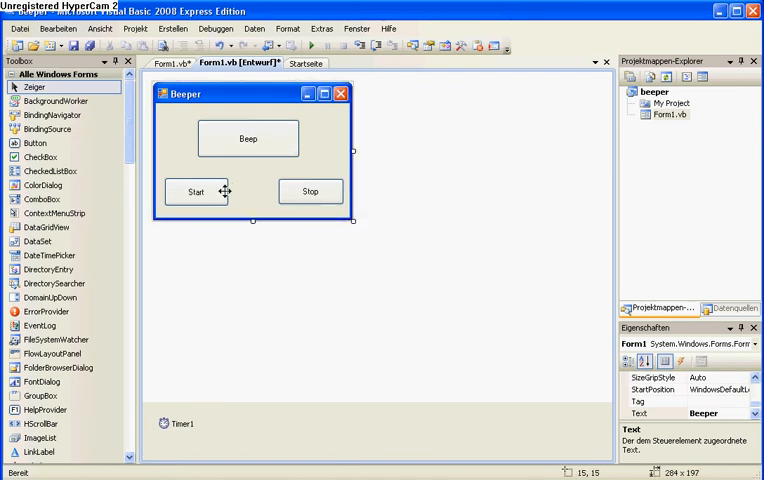
pyautogui.moveTo(212, 192)
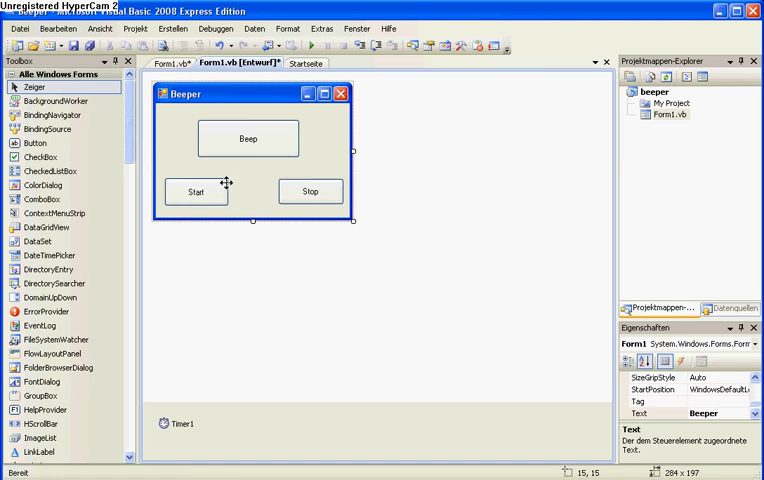
pyautogui.moveTo(270, 144)
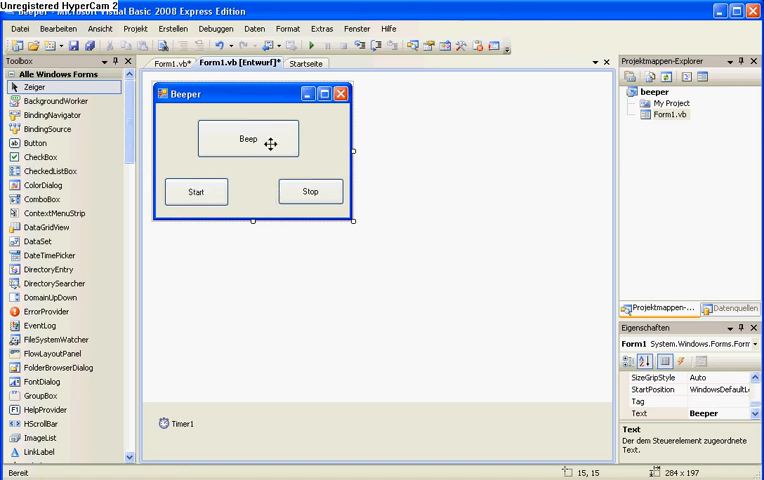
pyautogui.click(308, 192)
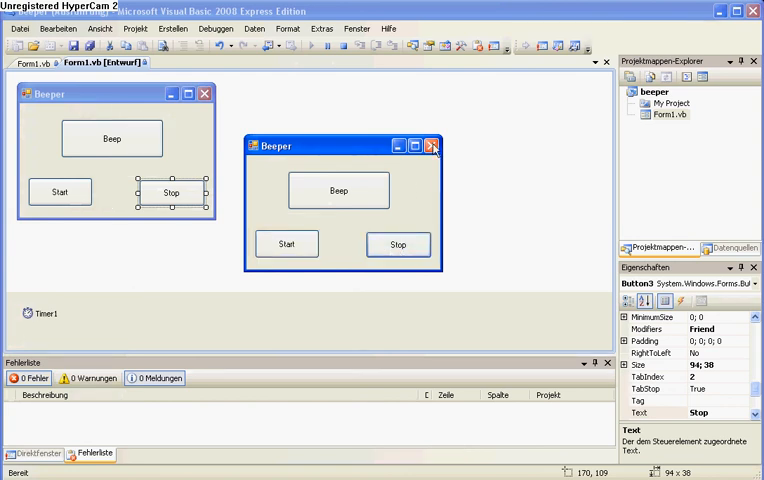
# Stop the repeating beeps in the running Beeper window
pyautogui.click(432, 146)
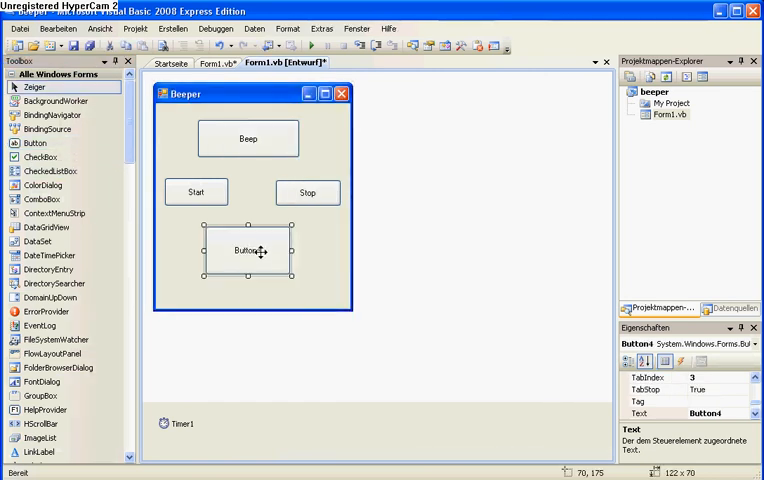
# Place a fourth, larger Button4 on the form below Start and Stop
pyautogui.click(700, 412)
pyautogui.write('Console.Beep(i, 20')
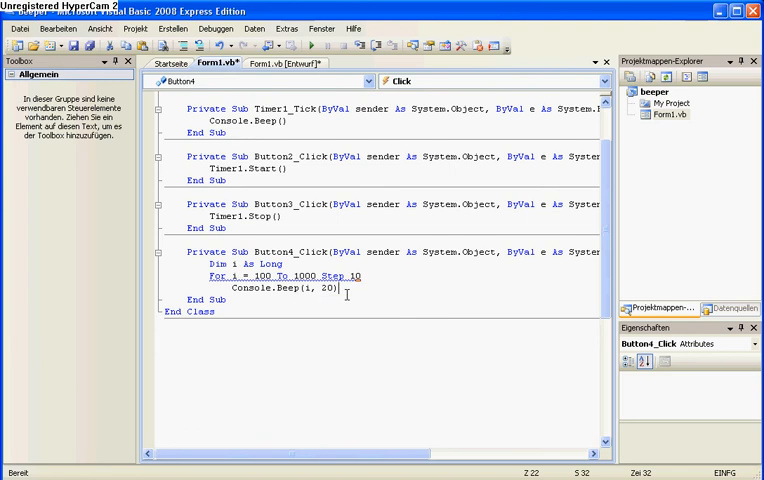
# Finish Button4_Click's For x = 100 To 1000 Step 10 loop calling Console.Beep(x, 20) with Next
pyautogui.write('Next')
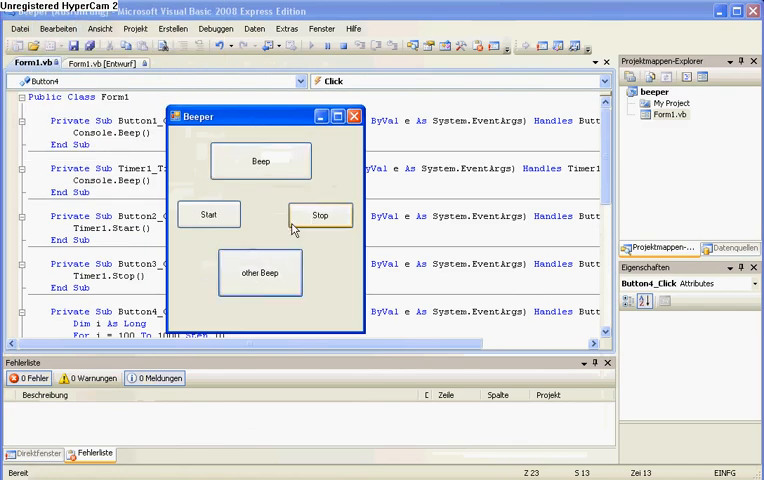
pyautogui.moveTo(270, 220)
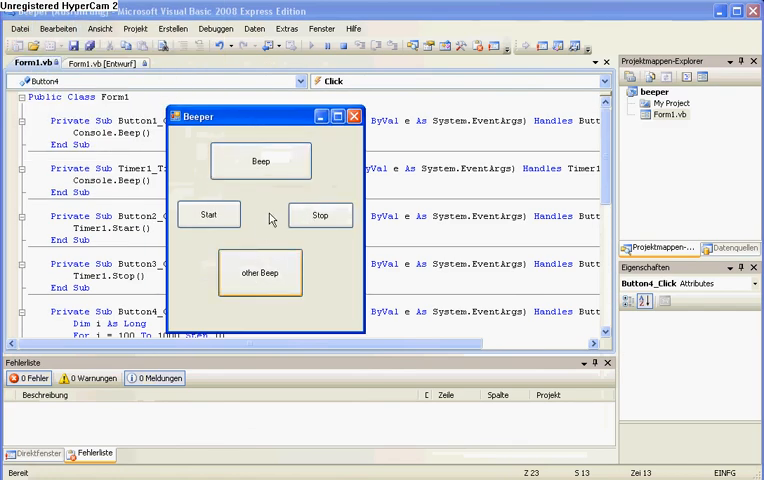